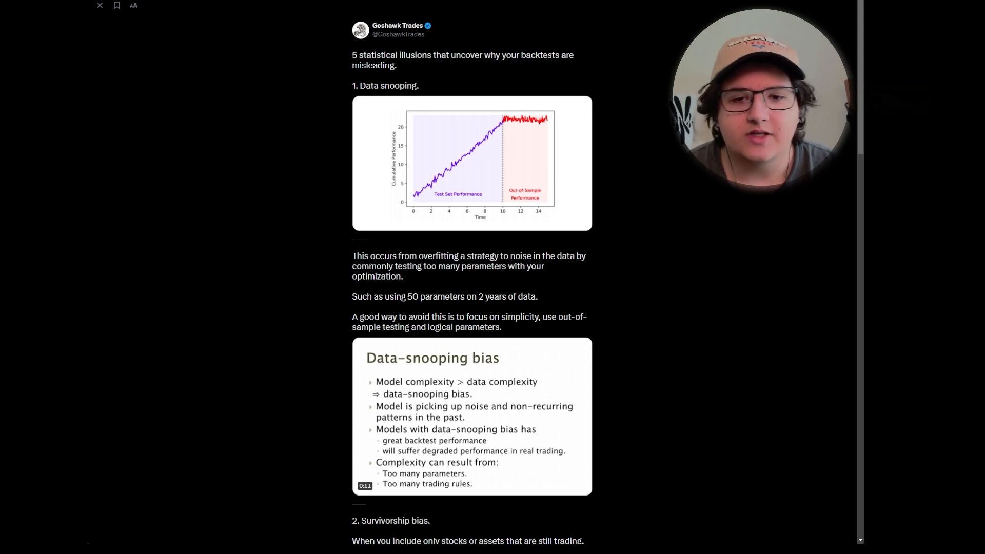
{"action": "scroll", "scroll_direction": "down", "scroll_amount": 3}
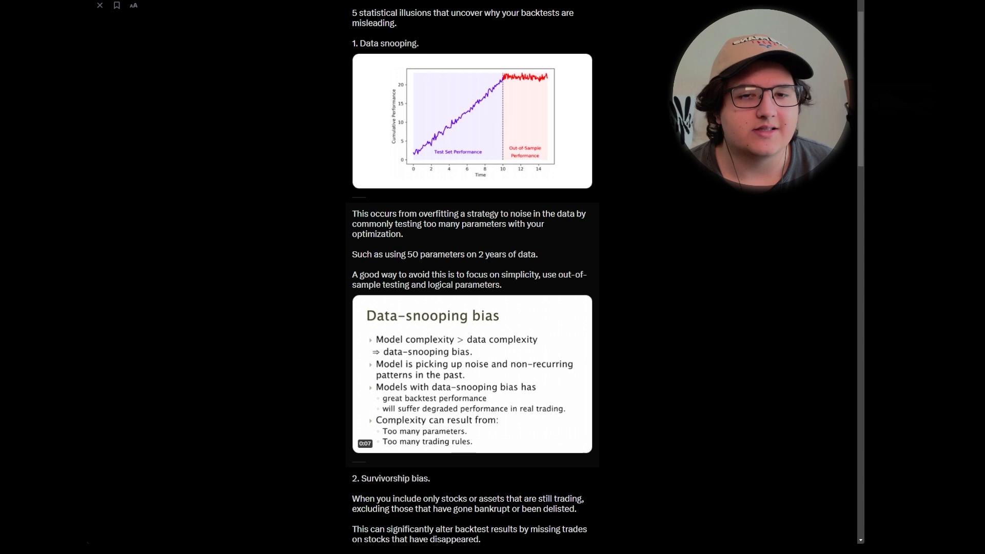
{"action": "scroll", "scroll_direction": "down", "scroll_amount": 3}
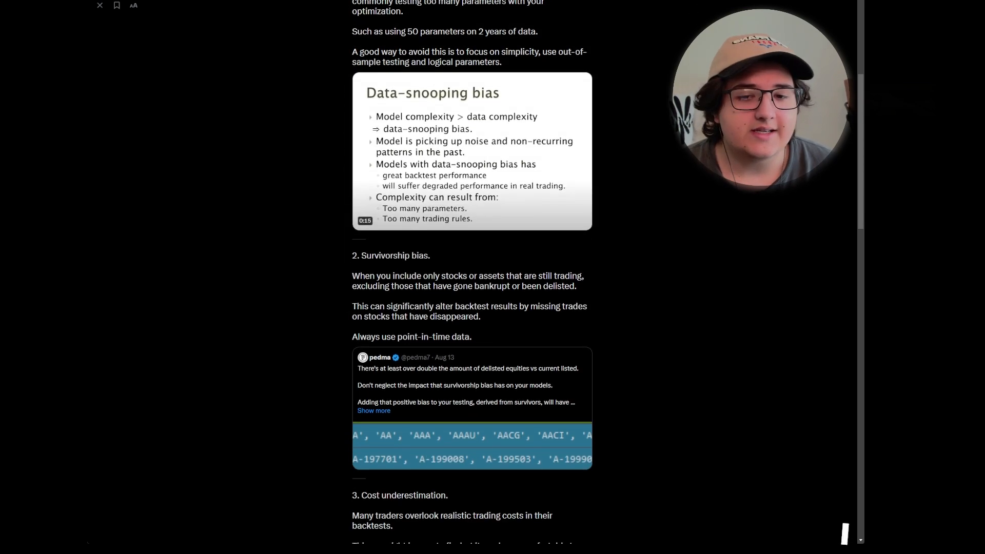
{"action": "scroll", "scroll_direction": "down", "scroll_amount": 3}
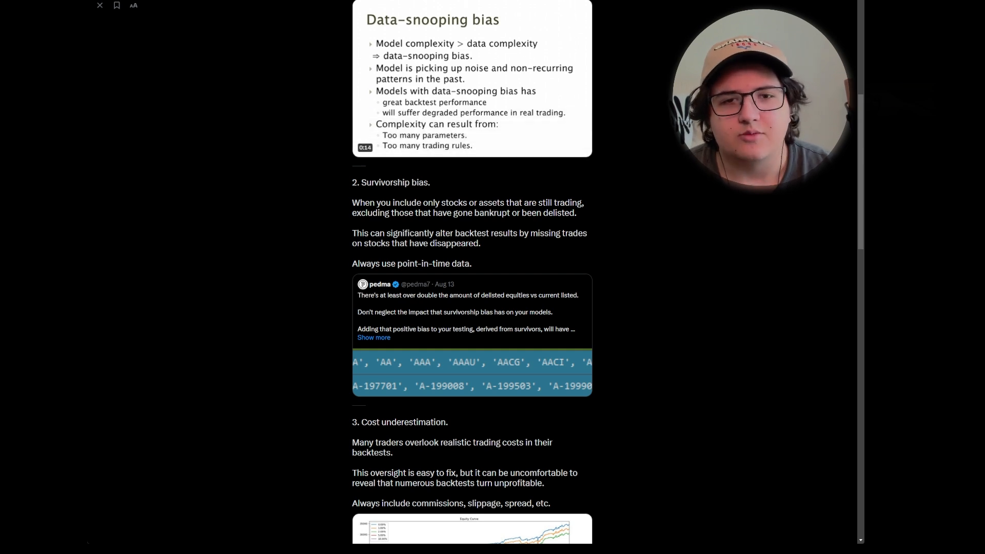
{"action": "scroll", "scroll_direction": "down", "scroll_amount": 3}
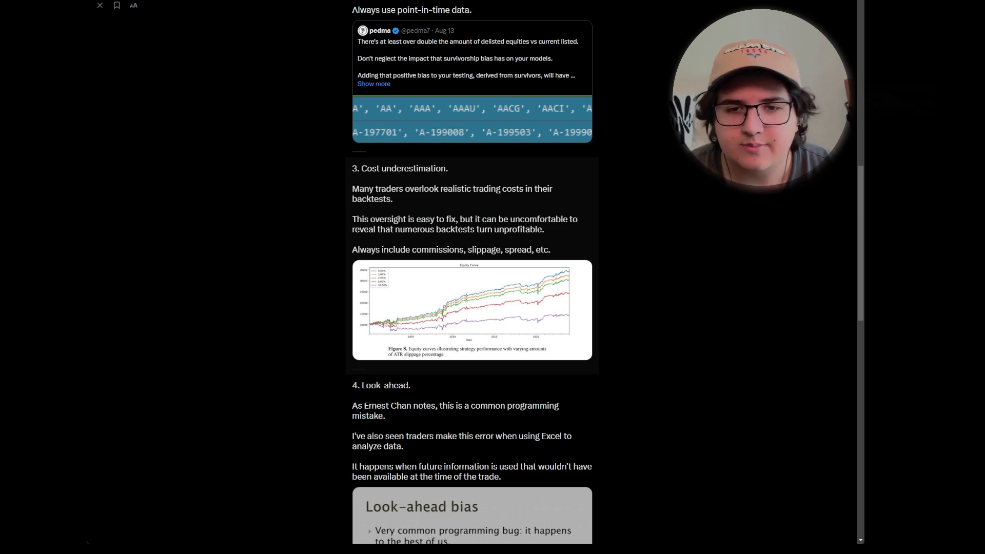
{"action": "scroll", "scroll_direction": "down", "scroll_amount": 3}
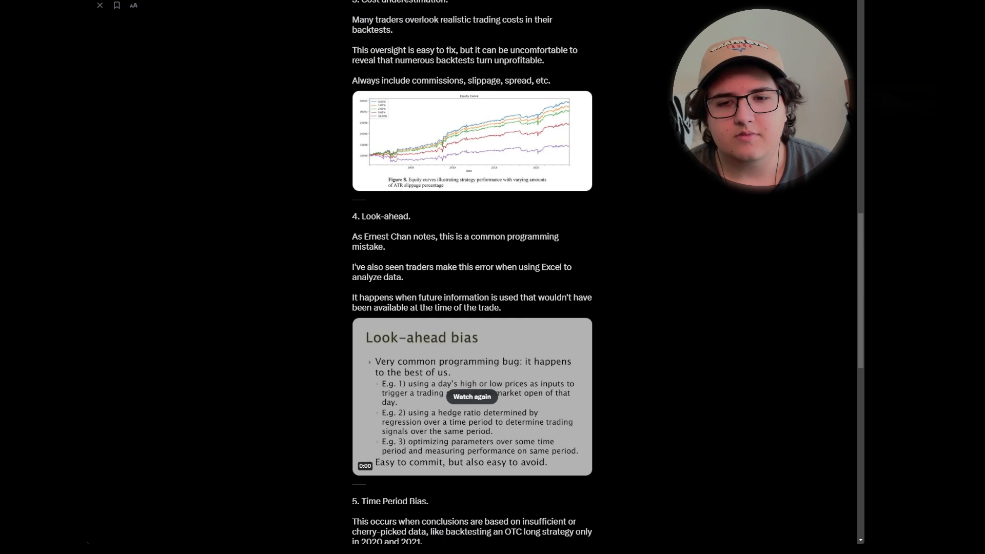
{"action": "scroll", "scroll_direction": "down", "scroll_amount": 3}
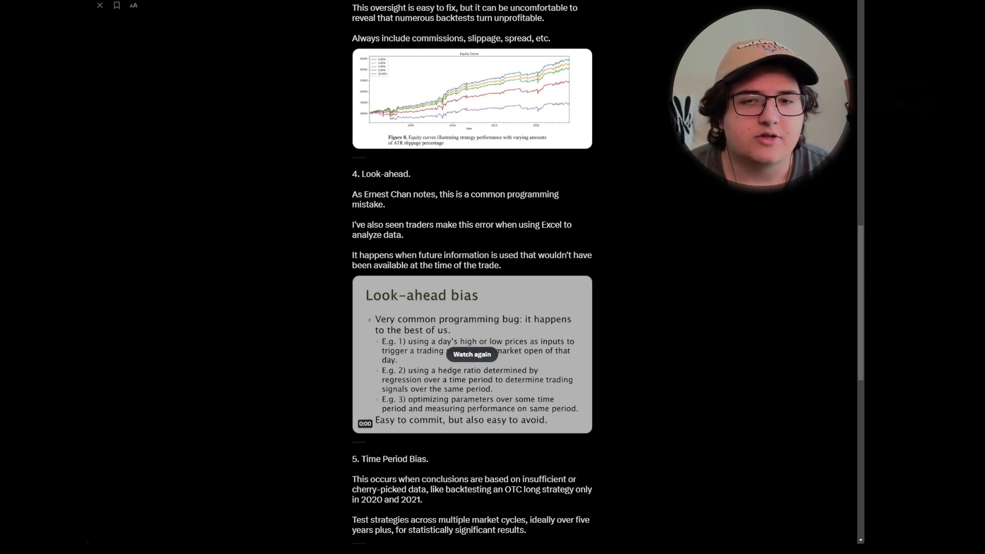